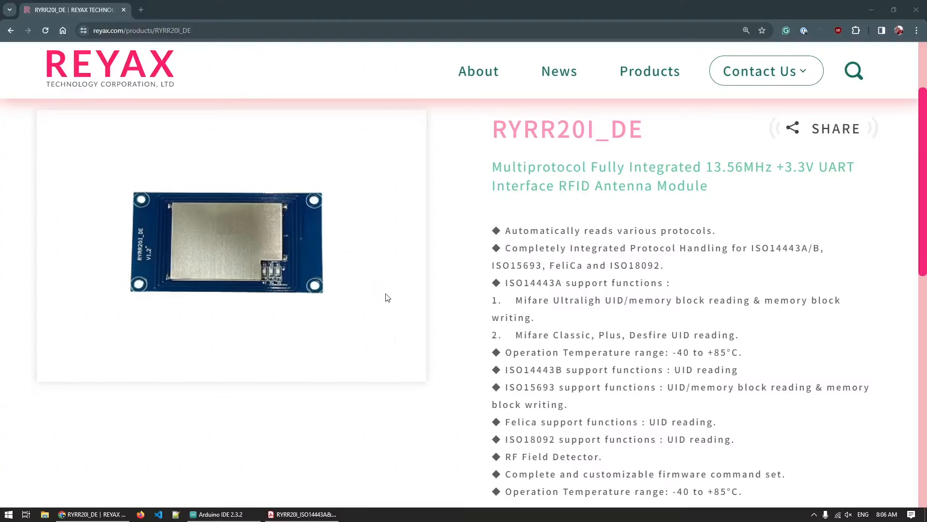
mouse_move(442, 143)
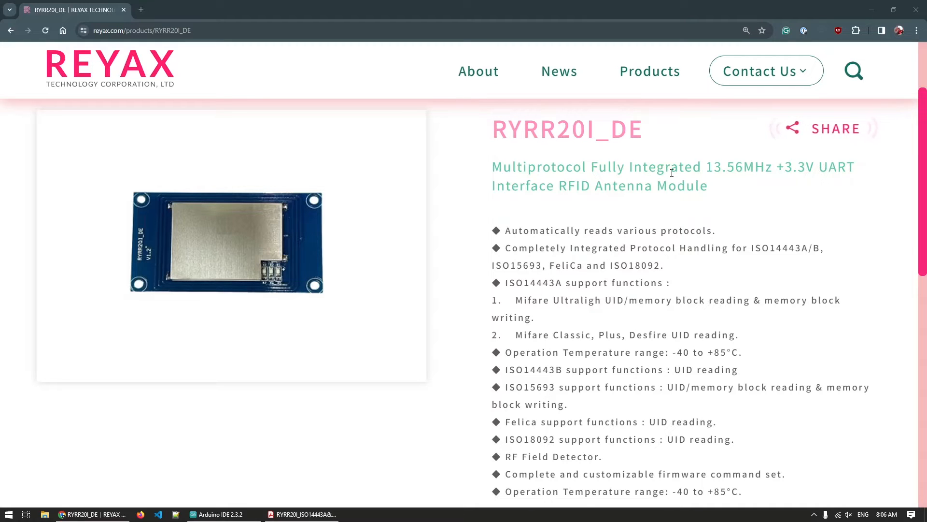
mouse_move(592, 214)
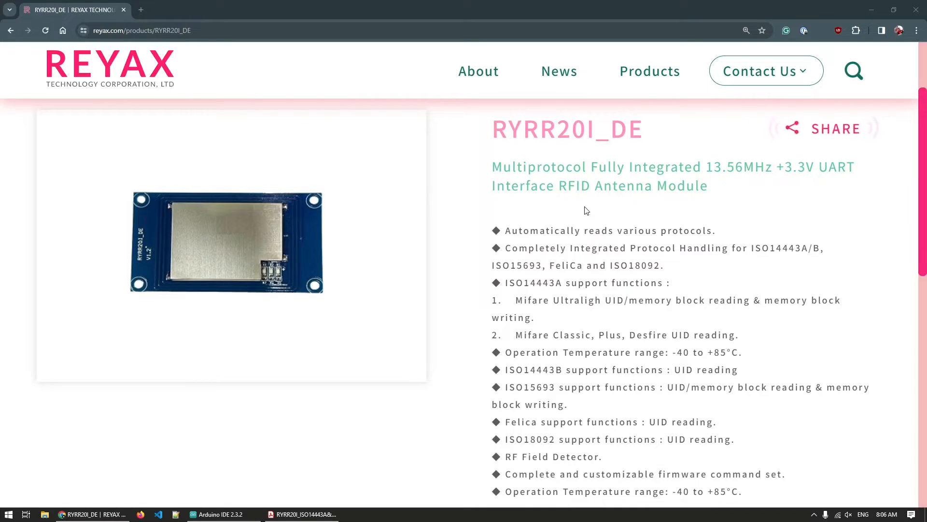
Log second tag 049B293E00BC2A8117, highlighting its ISO14443A protocol and Allowed: 0 value.
double_click(534, 283)
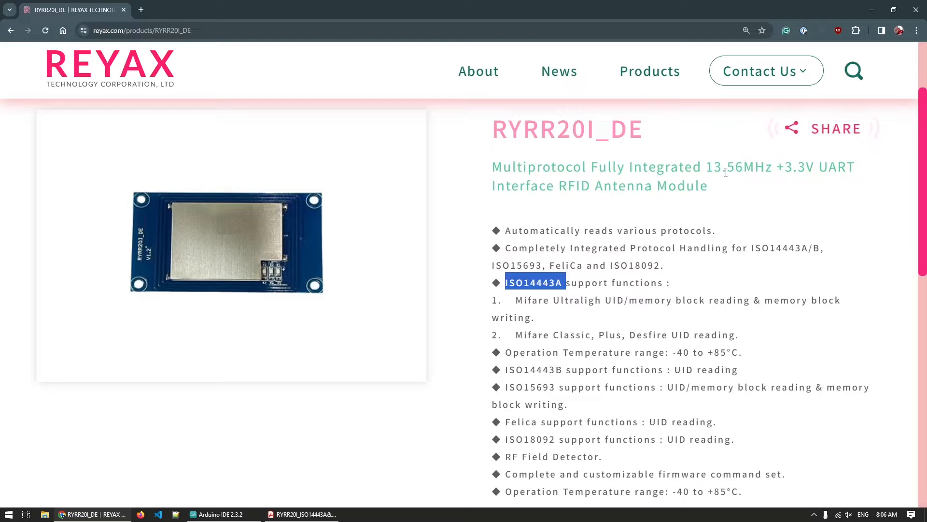
click(682, 287)
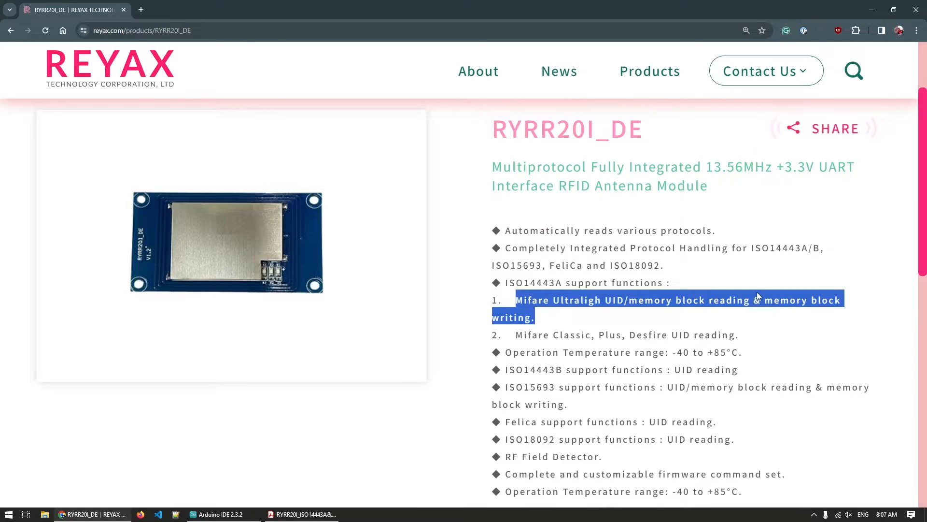
mouse_move(732, 297)
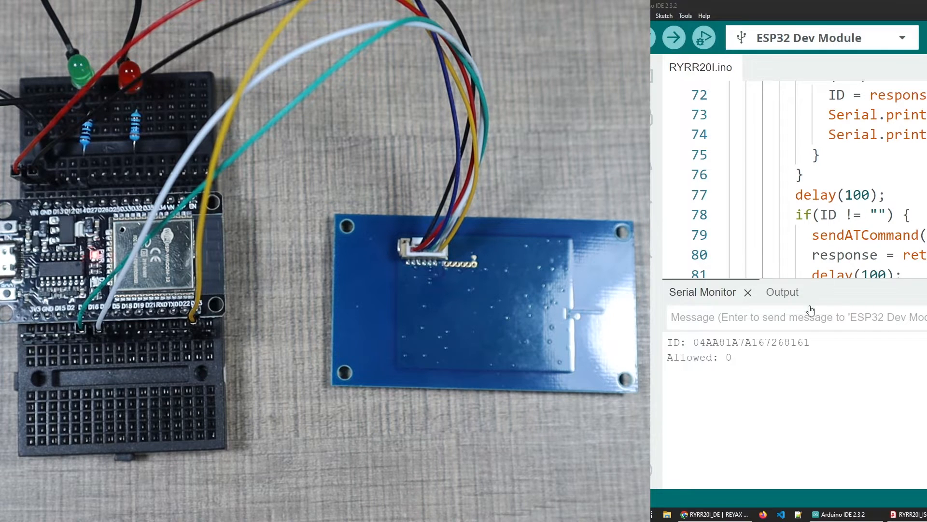
double_click(751, 342)
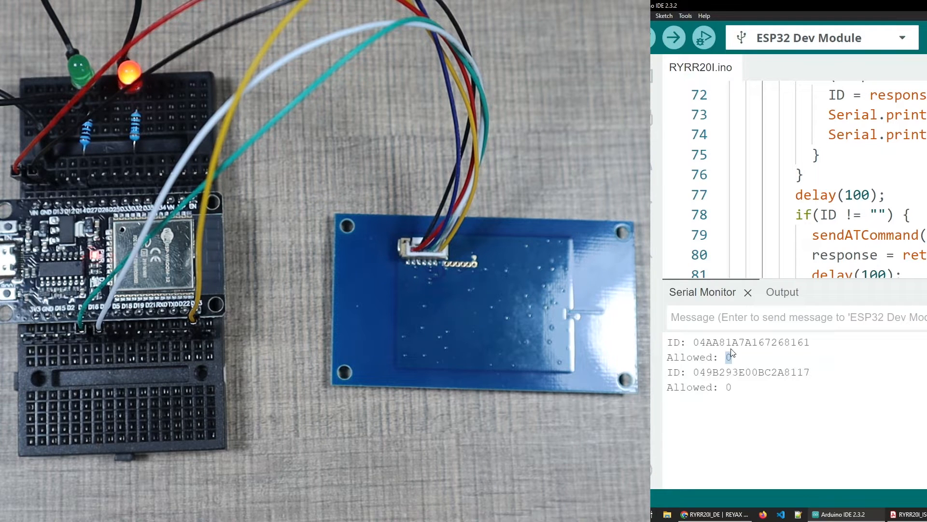
double_click(751, 373)
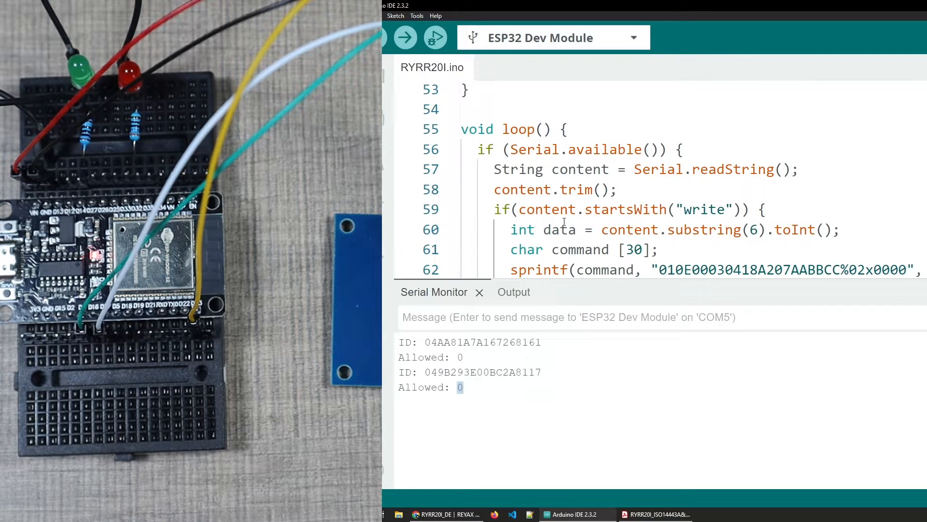
Highlight the 'write' keyword in loop()'s startsWith check, then focus the Serial Monitor message box.
double_click(704, 209)
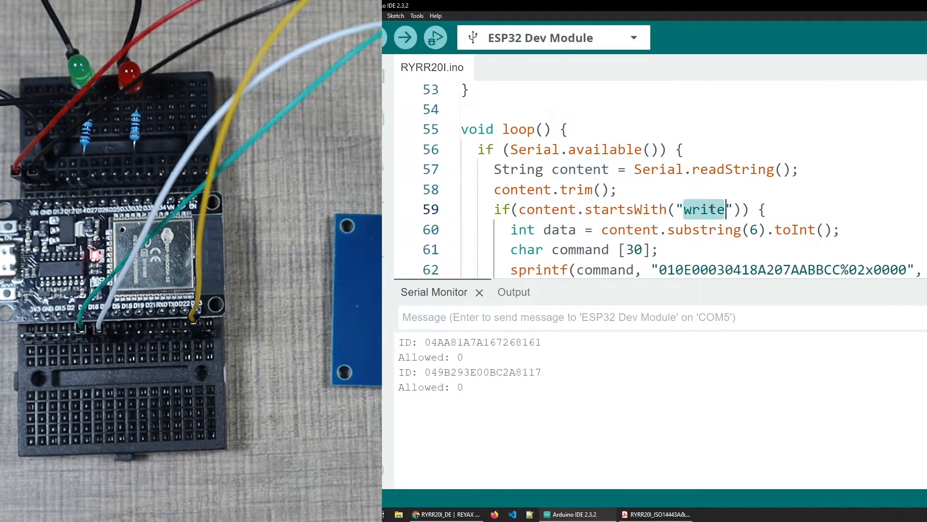
click(568, 317)
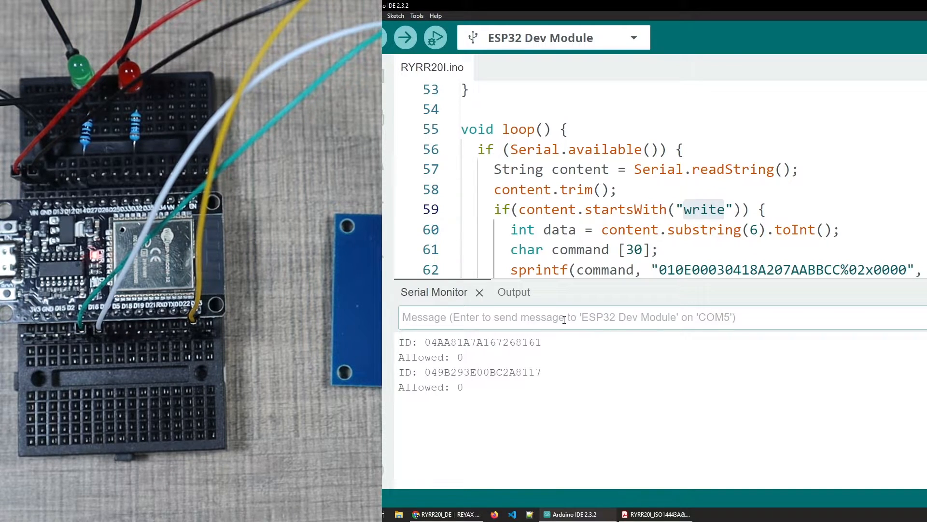
Send 'write 5' so tag 04AA81A7A167268161 reads back Allowed: 5.
text(write)
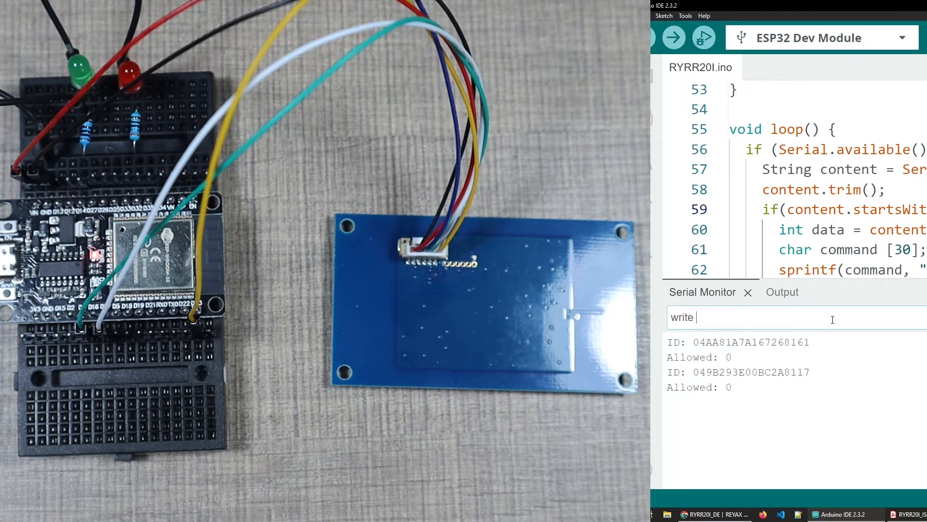
text(5)
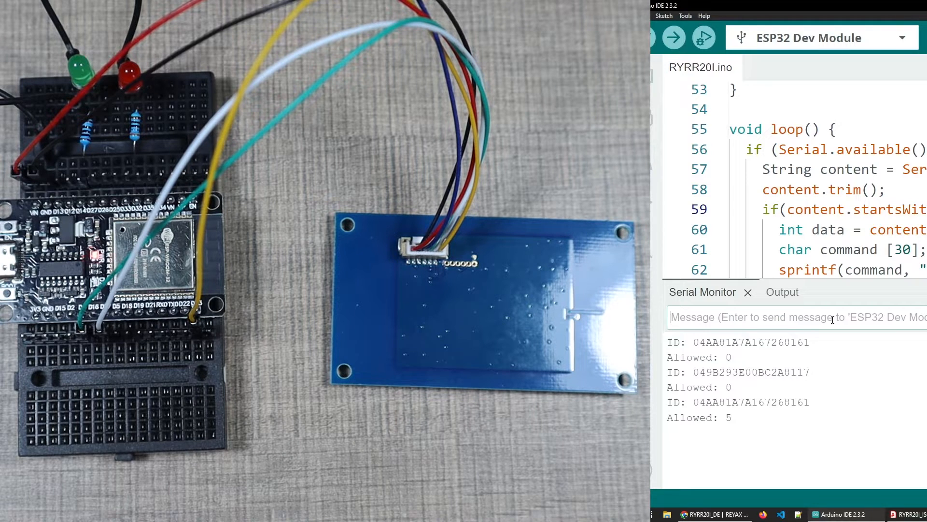
mouse_move(716, 425)
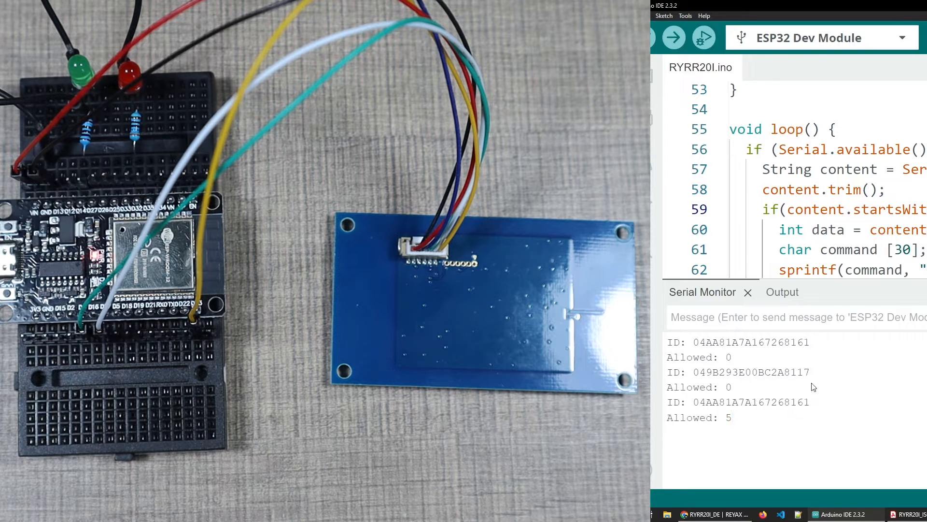
mouse_move(823, 389)
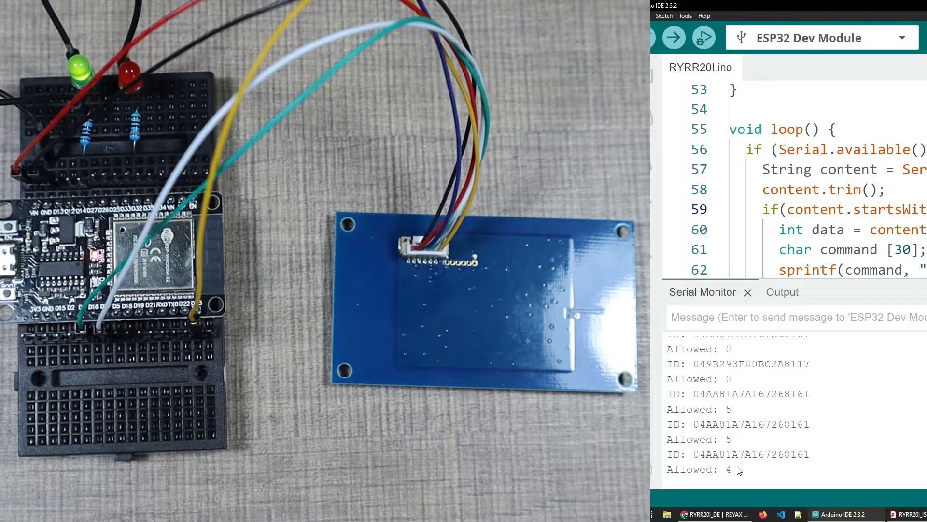
Rescan tag 04AA81A7A167268161 and highlight its Allowed count dropping to 4.
double_click(729, 469)
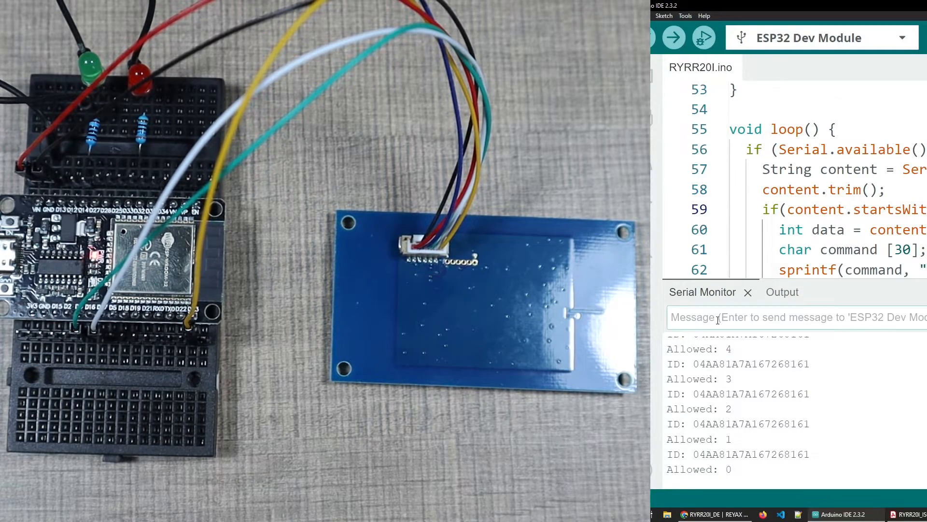
Send 'write 10' to the ESP32 to credit the tag showing Allowed: 0.
text(write)
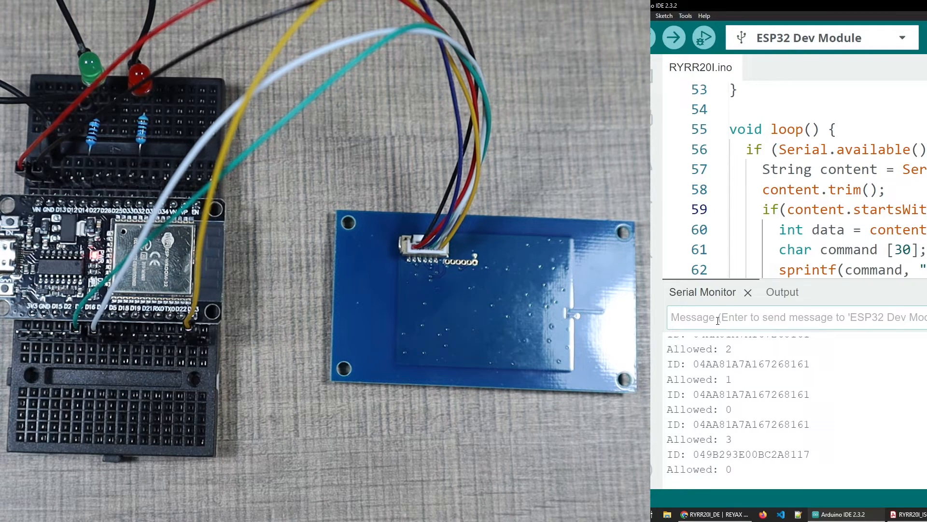
text(write 10)
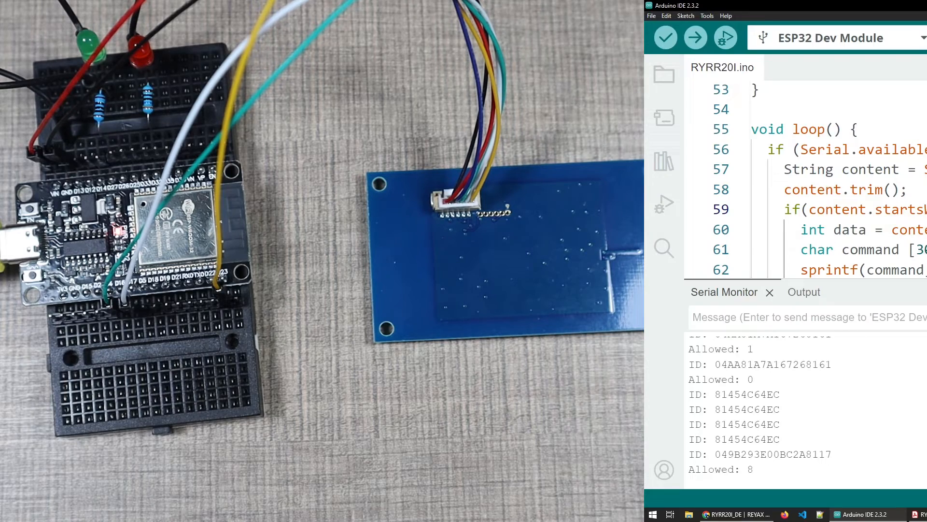
Focus the Serial Monitor while scans log 046E1CFEA267268162 and 04AA81A7A167268161 at Allowed: 0.
click(892, 6)
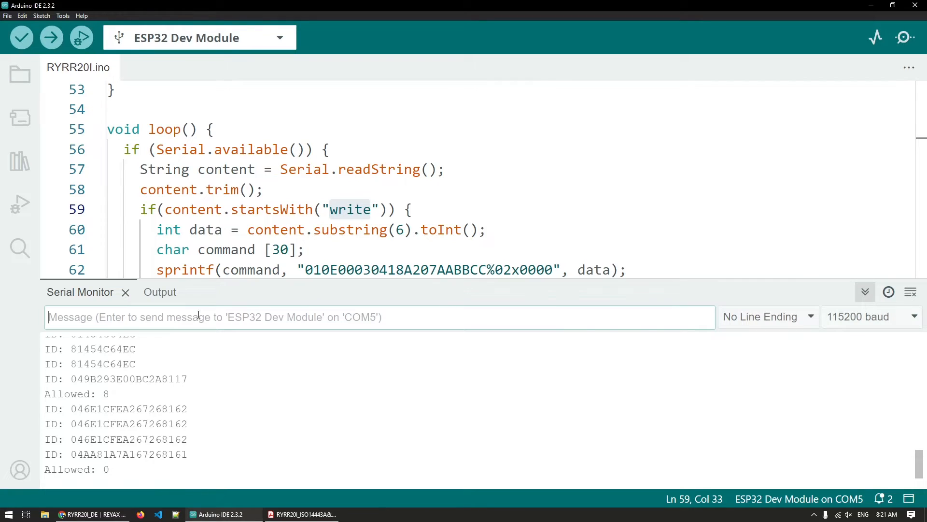
Send 'write 1' from the Serial Monitor message field.
text(write 1)
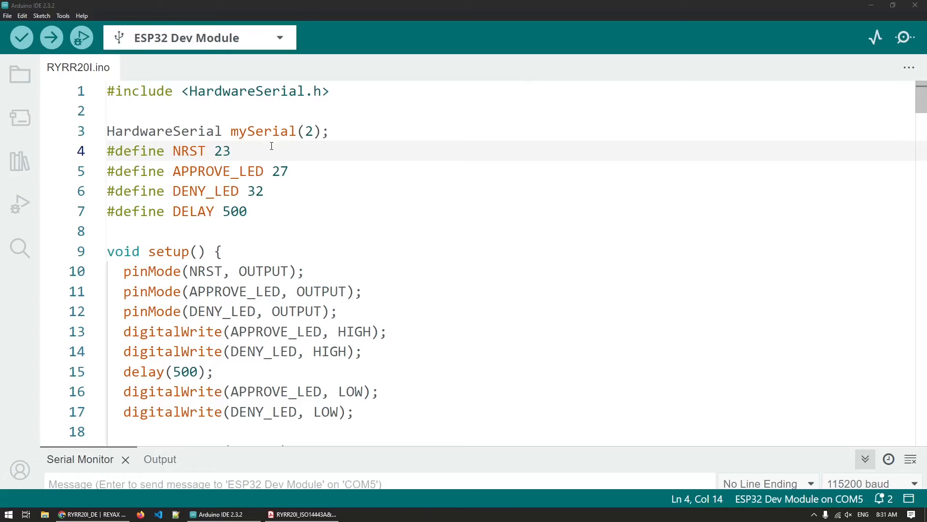
double_click(245, 91)
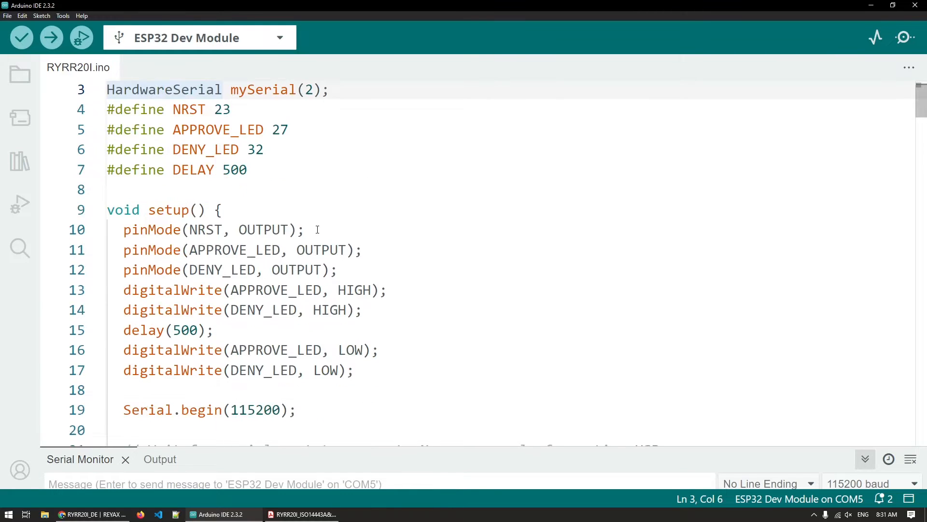
scroll(down, 3)
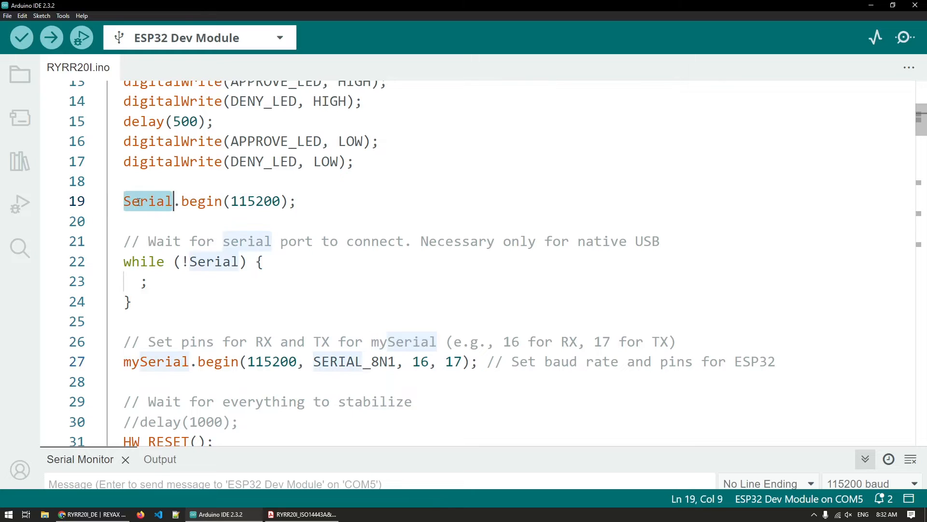
mouse_move(221, 393)
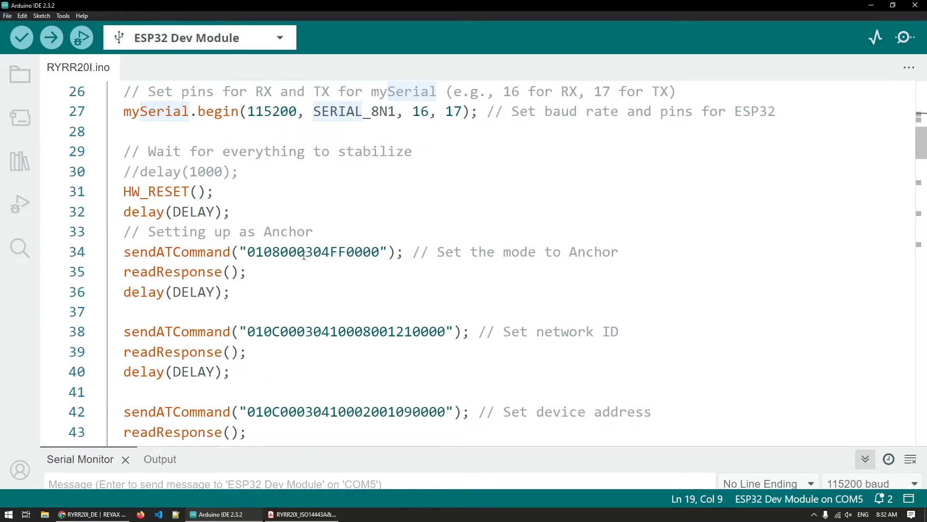
scroll(down, 3)
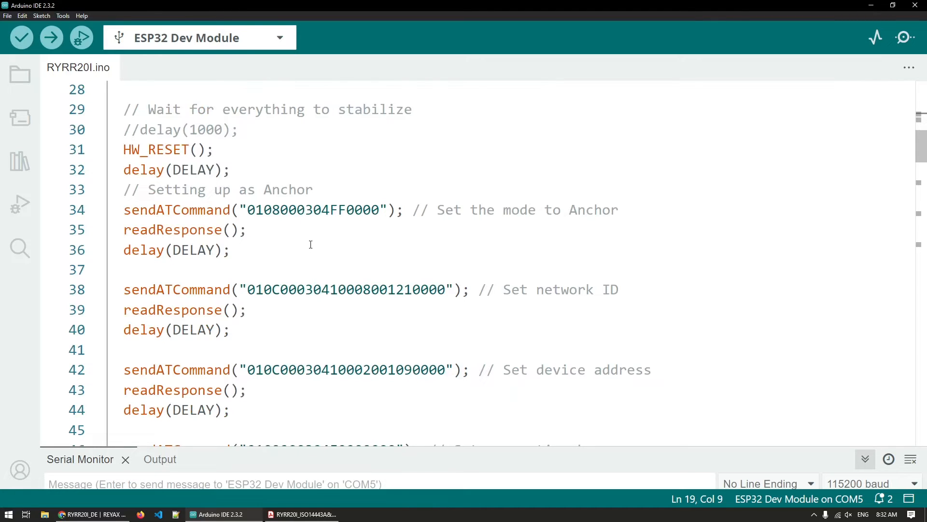
mouse_move(281, 180)
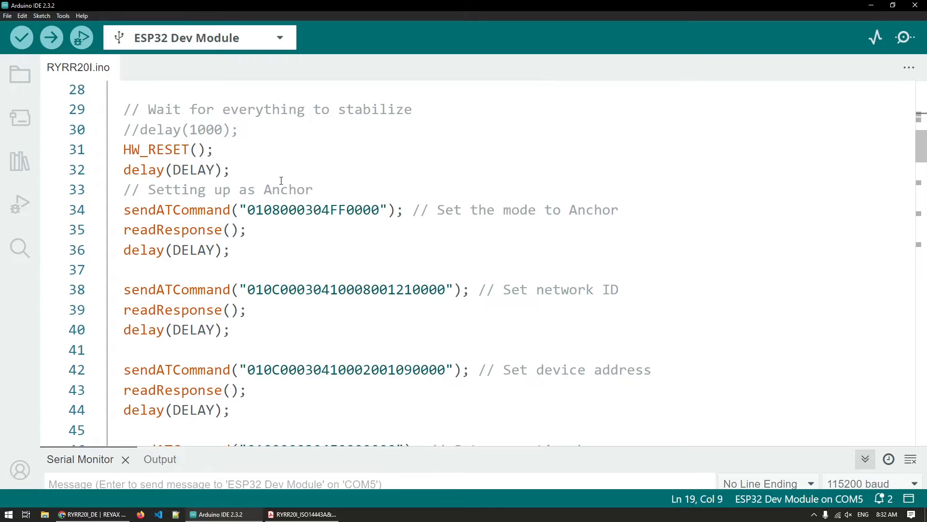
scroll(down, 3)
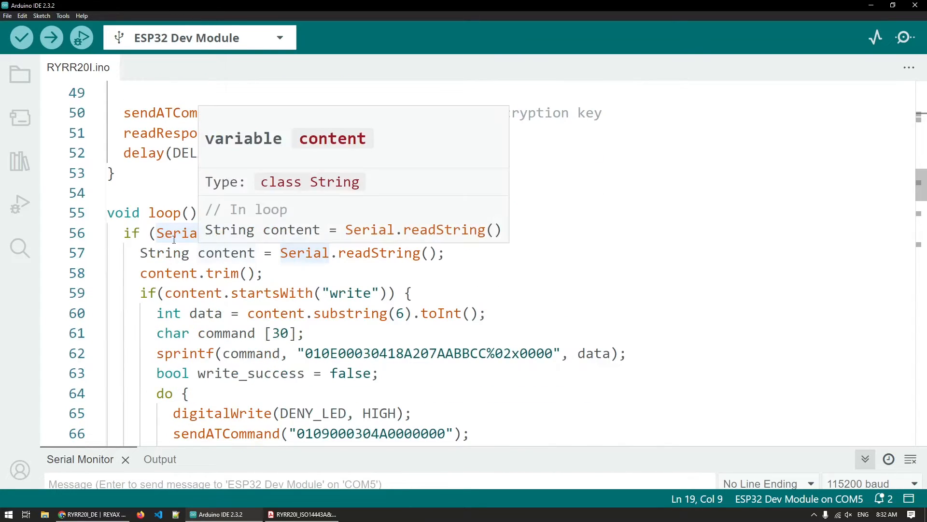
click(98, 232)
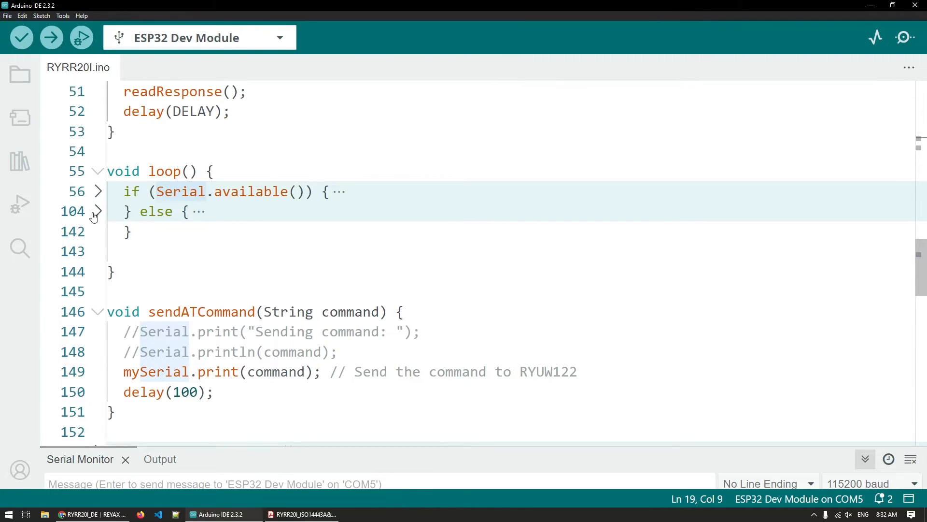
Expand loop()'s tag-reading else branch and highlight its ID variable.
click(99, 212)
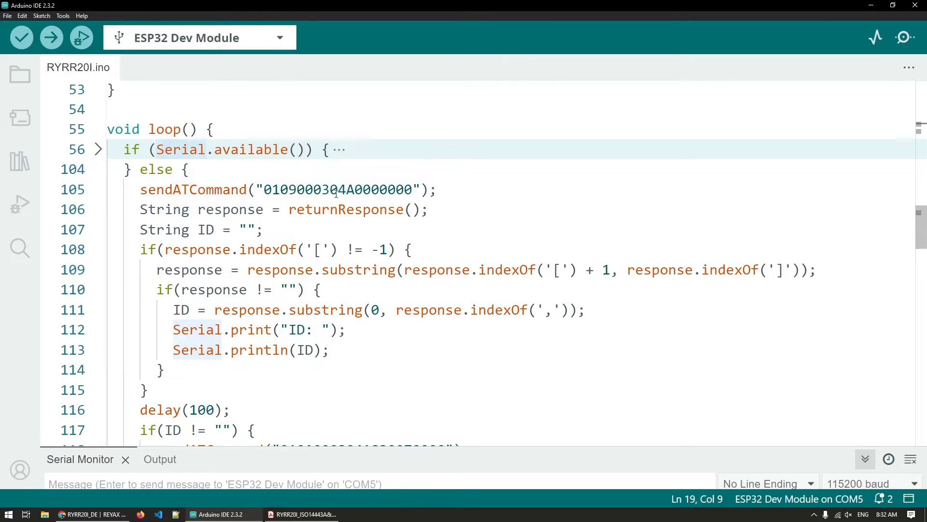
double_click(337, 189)
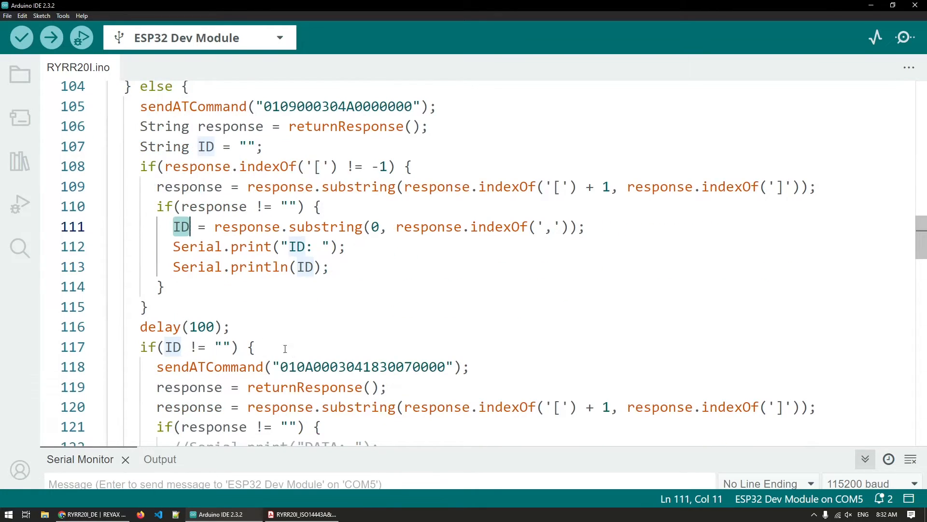
double_click(365, 367)
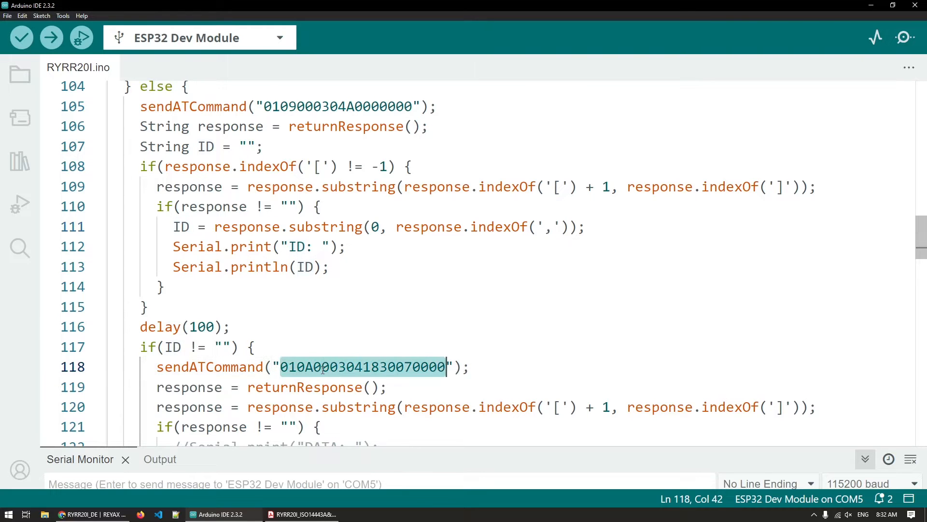
scroll(down, 3)
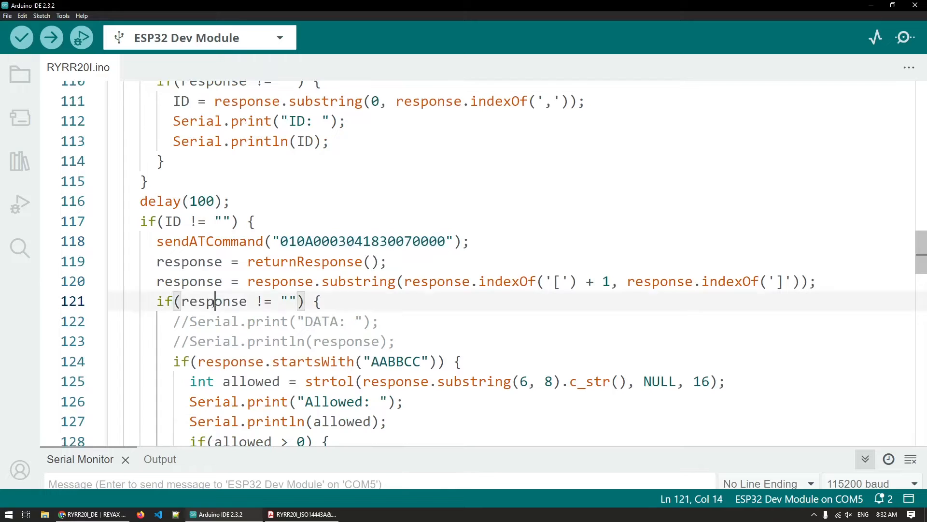
double_click(213, 301)
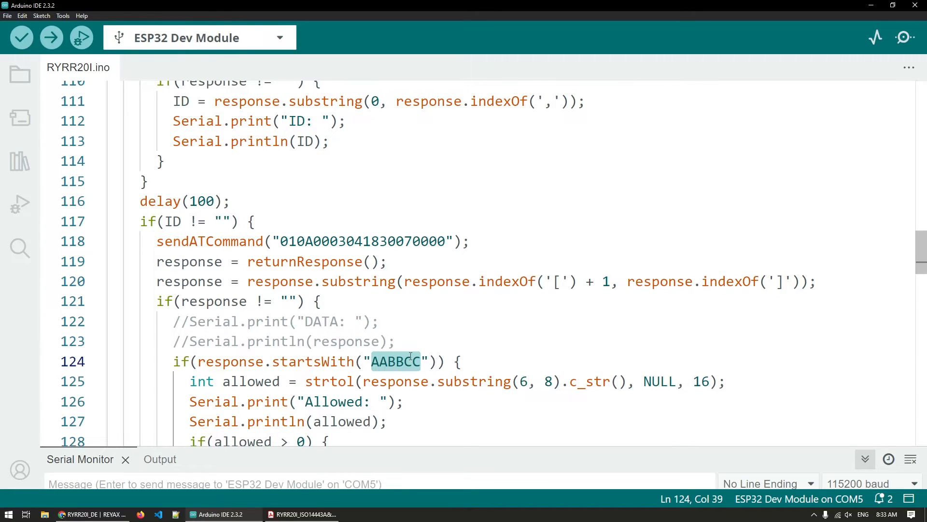
scroll(down, 3)
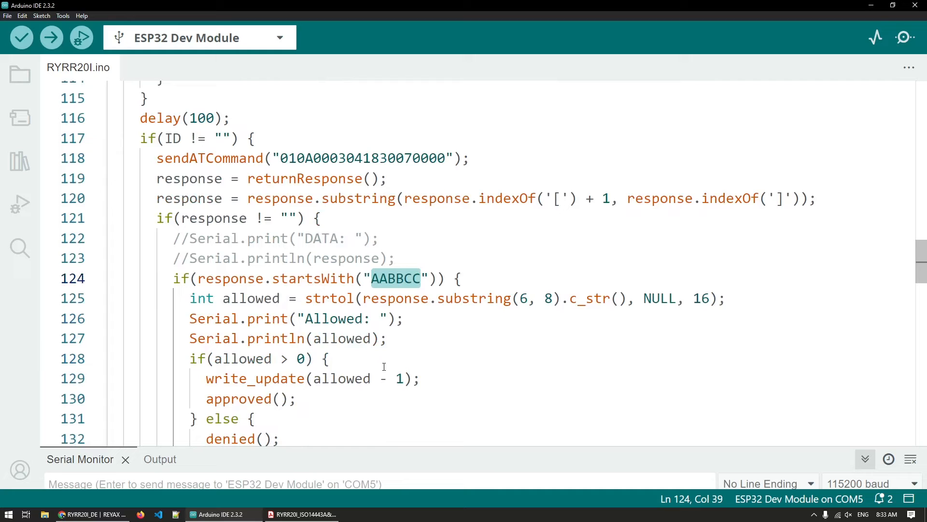
mouse_move(349, 353)
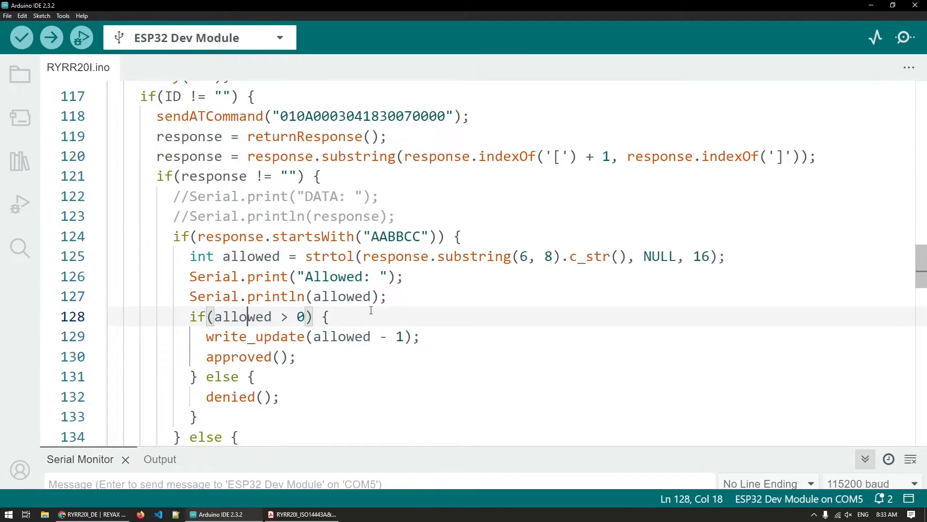
click(258, 337)
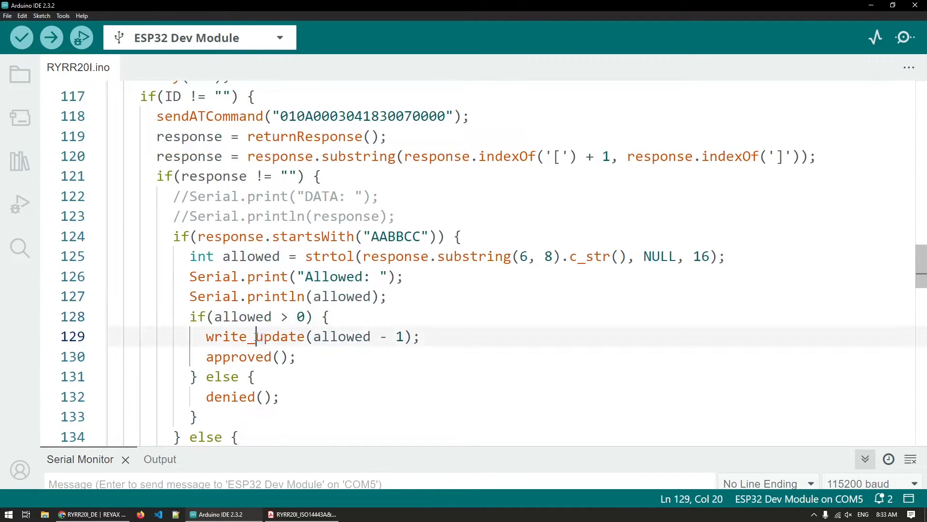
double_click(255, 336)
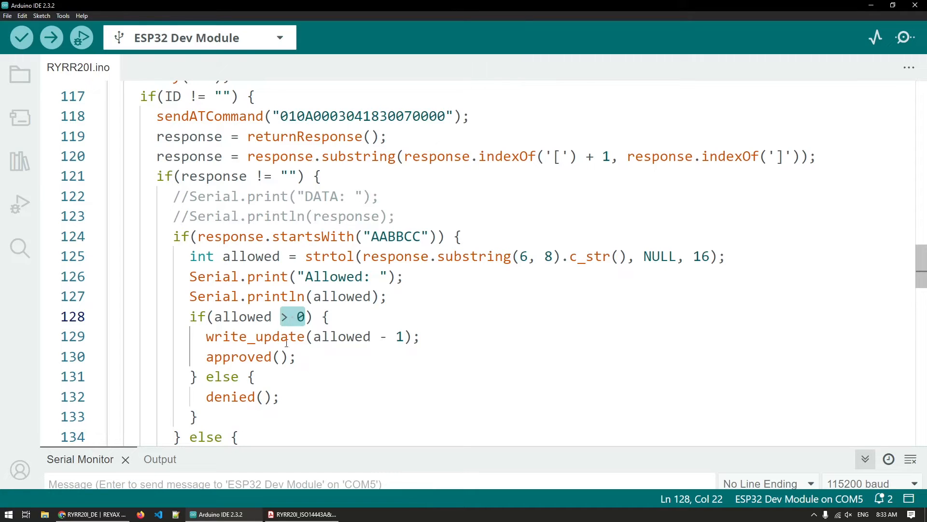
double_click(229, 395)
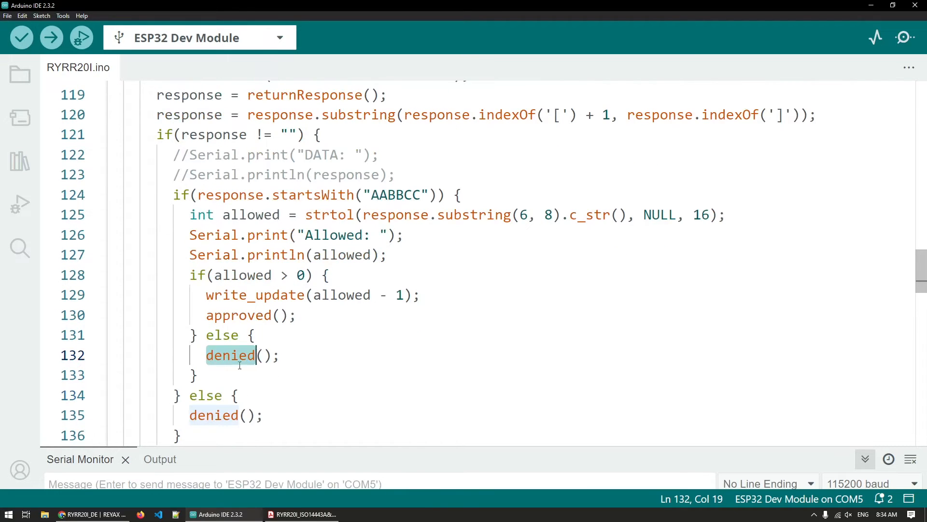
scroll(down, 3)
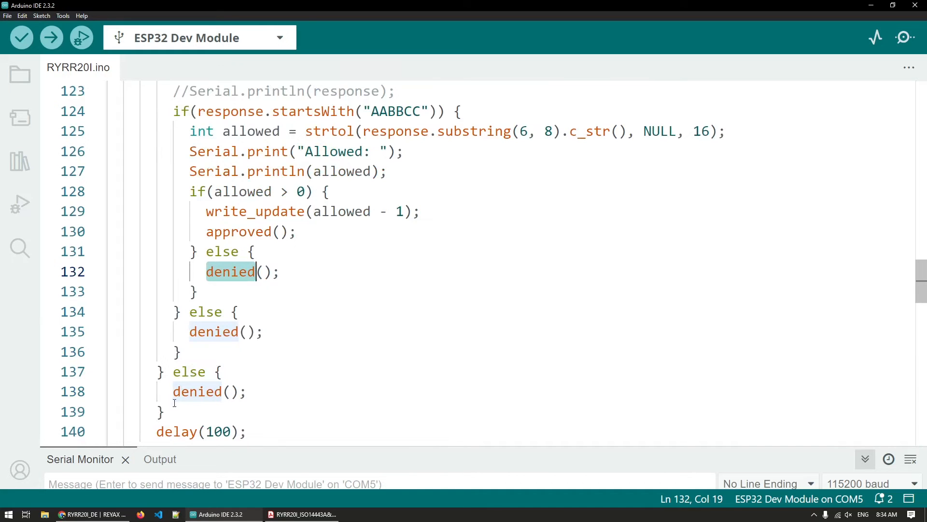
scroll(down, 3)
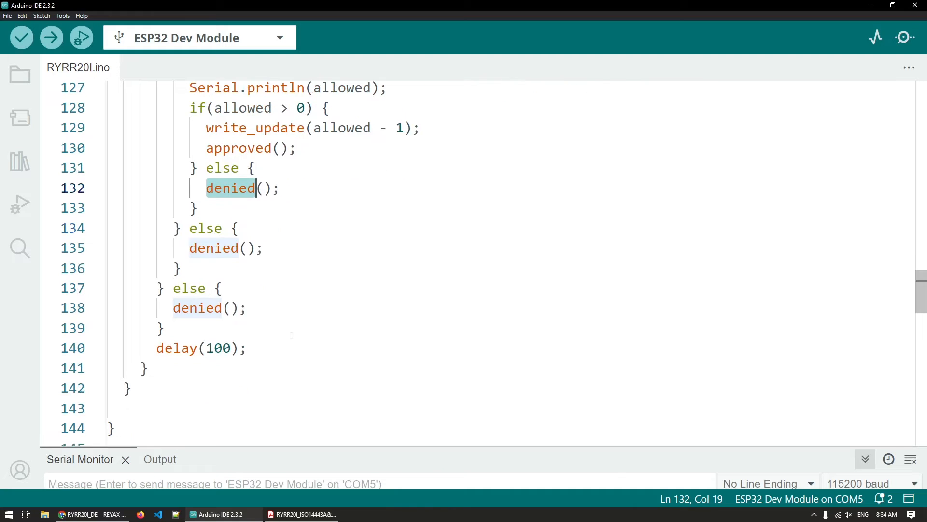
mouse_move(221, 294)
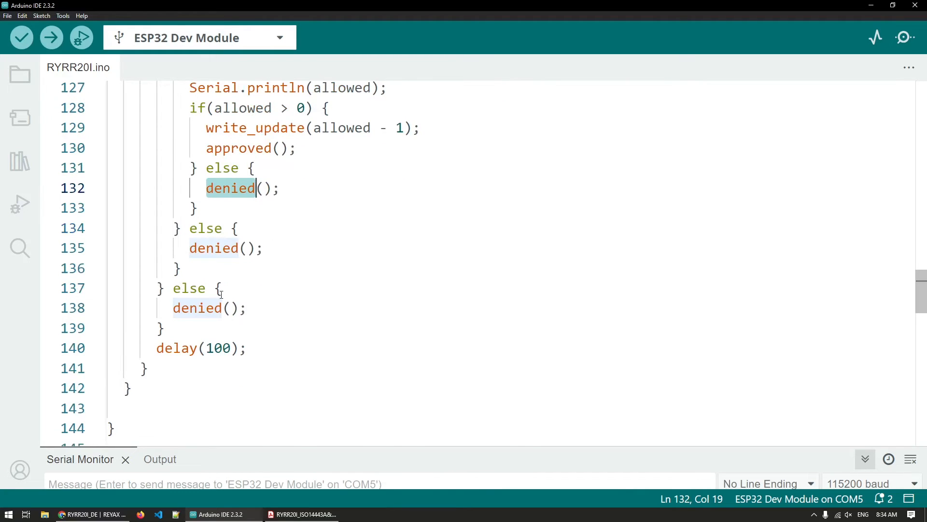
Fold readResponse() at line 166, then expand and refold HW_RESET() at line 177.
scroll(down, 3)
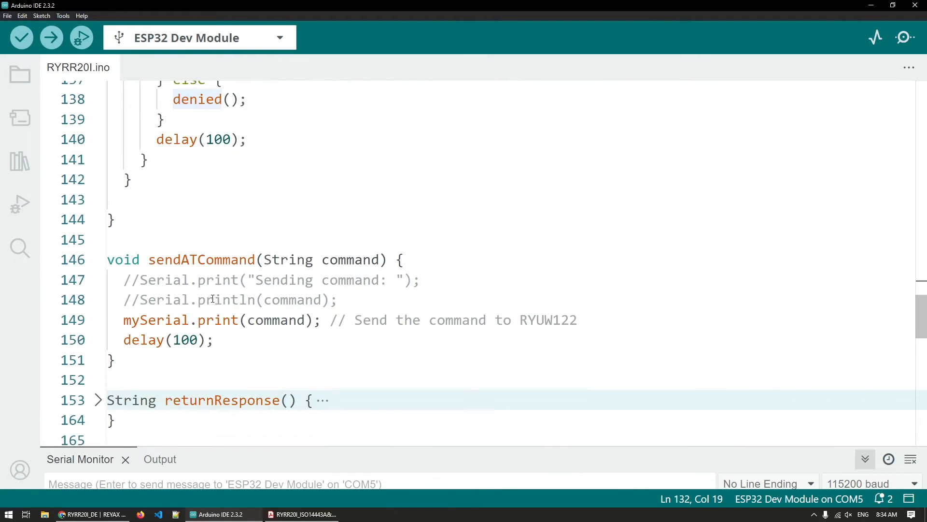
scroll(down, 3)
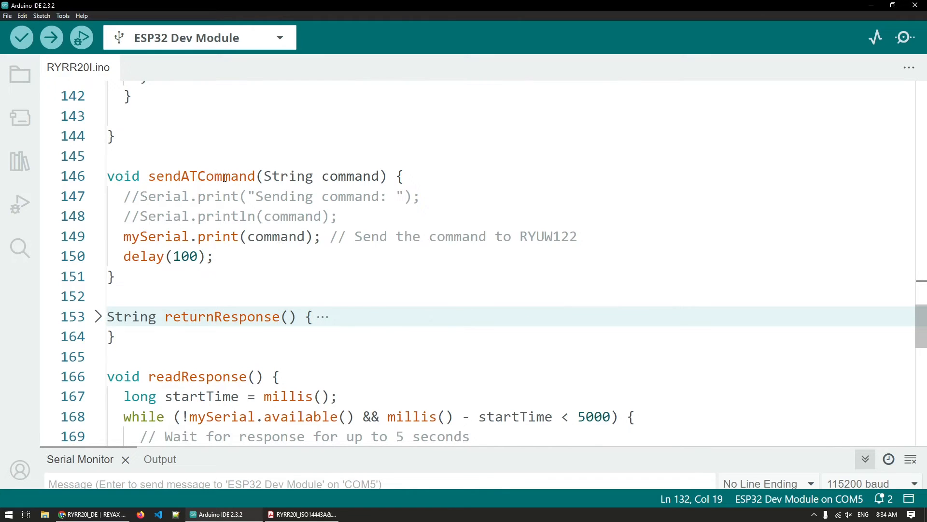
click(97, 317)
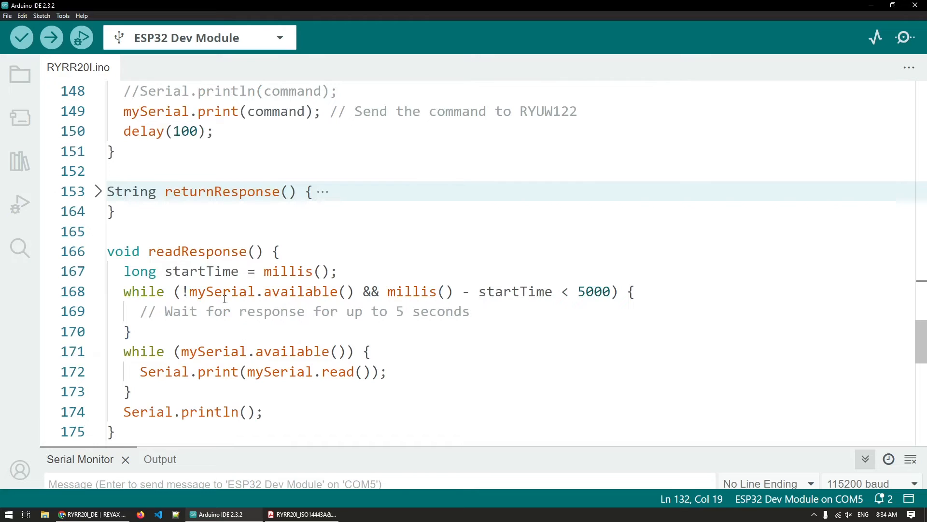
click(198, 250)
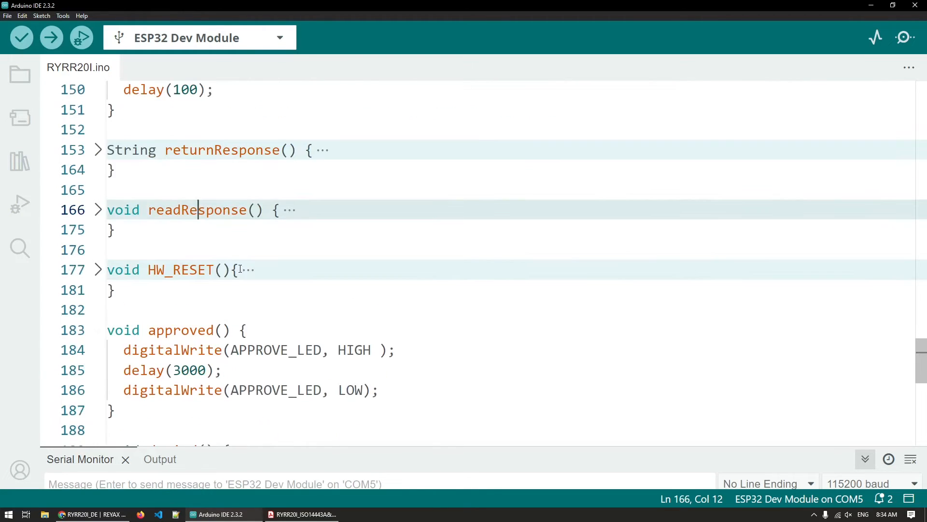
click(98, 269)
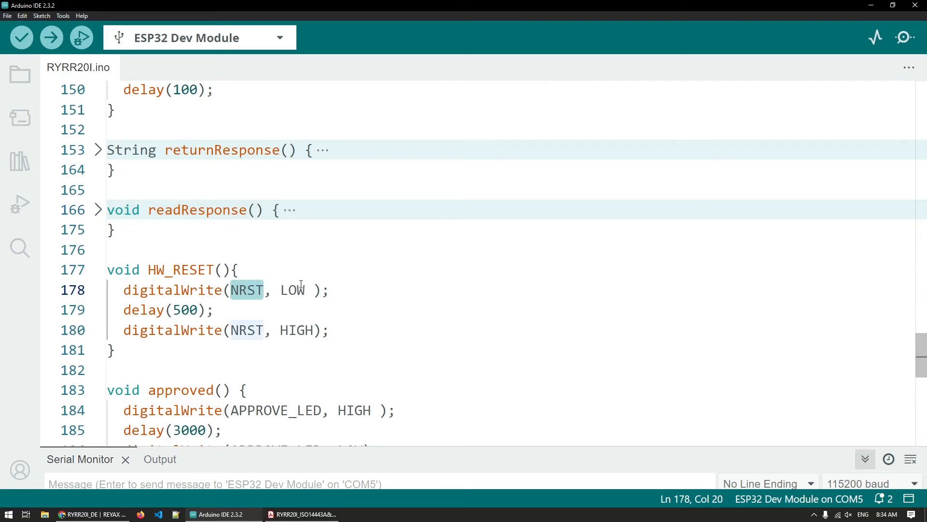
click(98, 269)
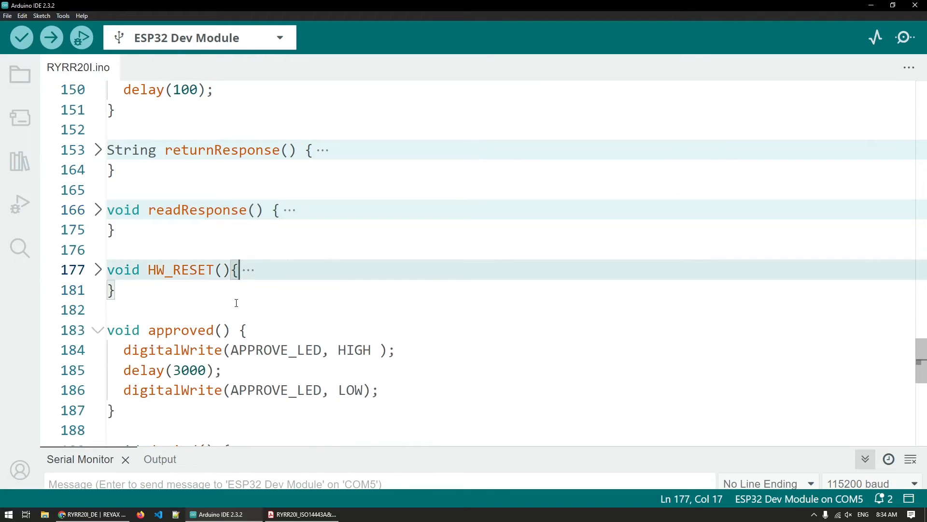
scroll(down, 3)
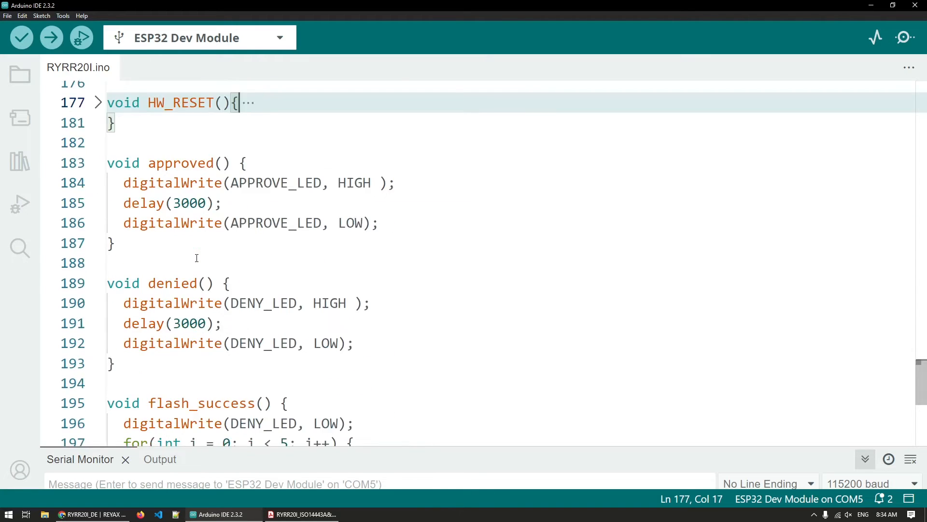
scroll(down, 3)
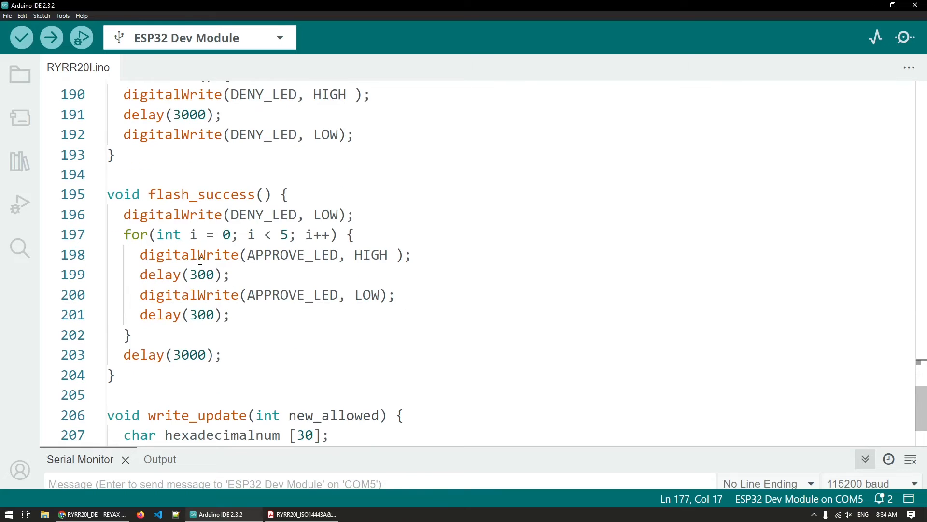
scroll(down, 3)
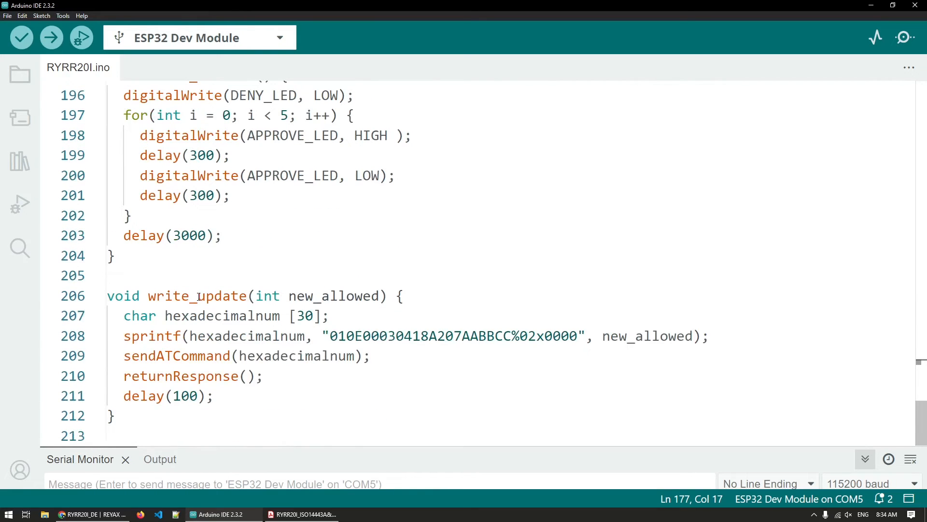
double_click(197, 296)
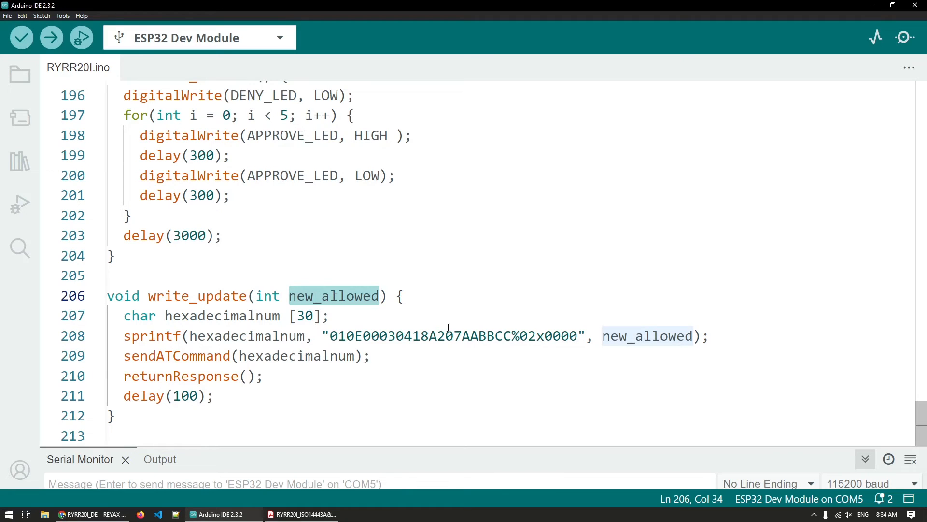
double_click(480, 336)
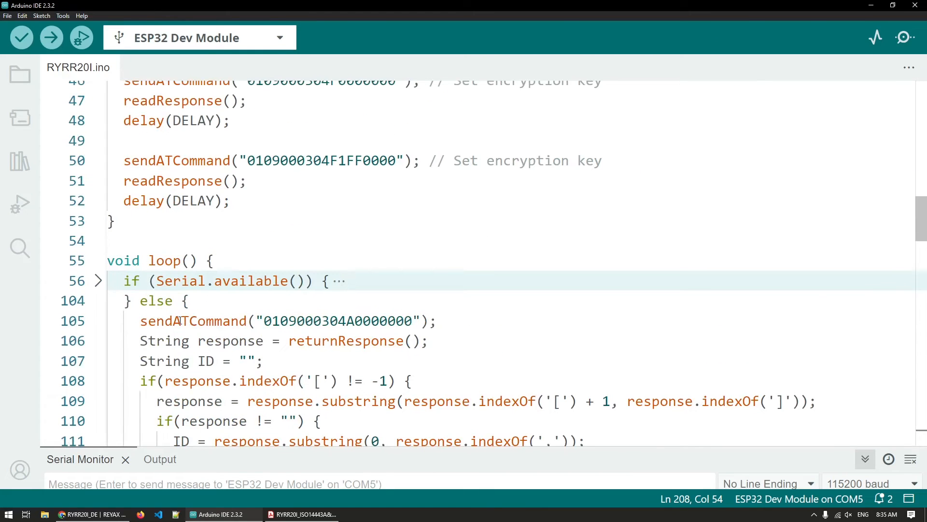
mouse_move(99, 286)
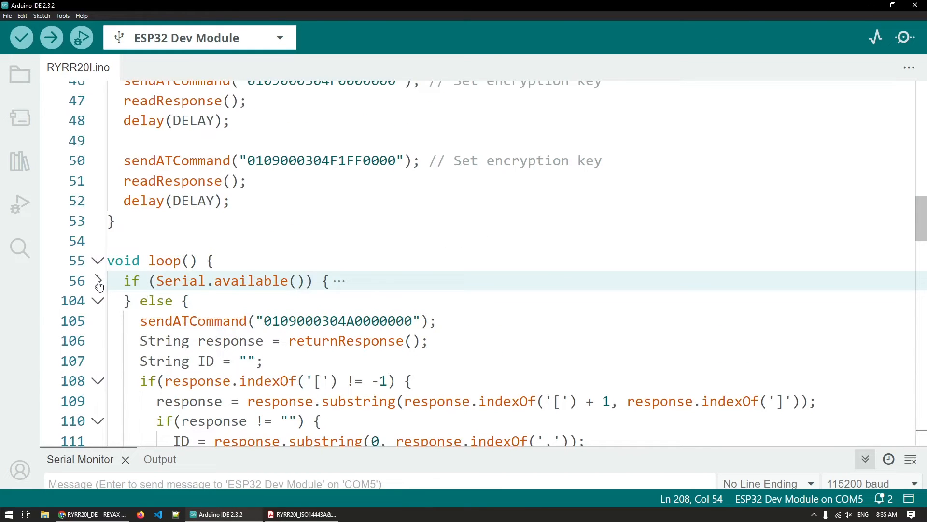
Expand the if (Serial.available()) block at line 56 and scroll through its write-command parsing.
click(99, 281)
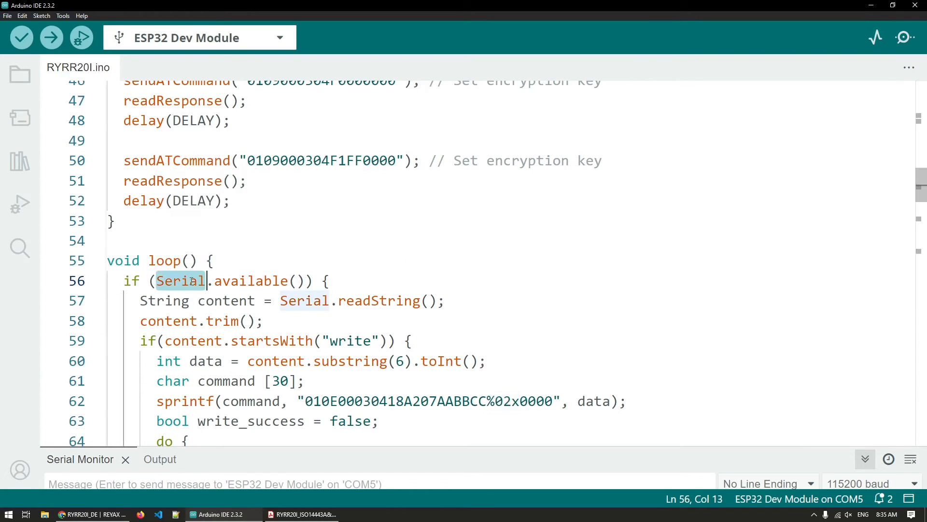
mouse_move(71, 484)
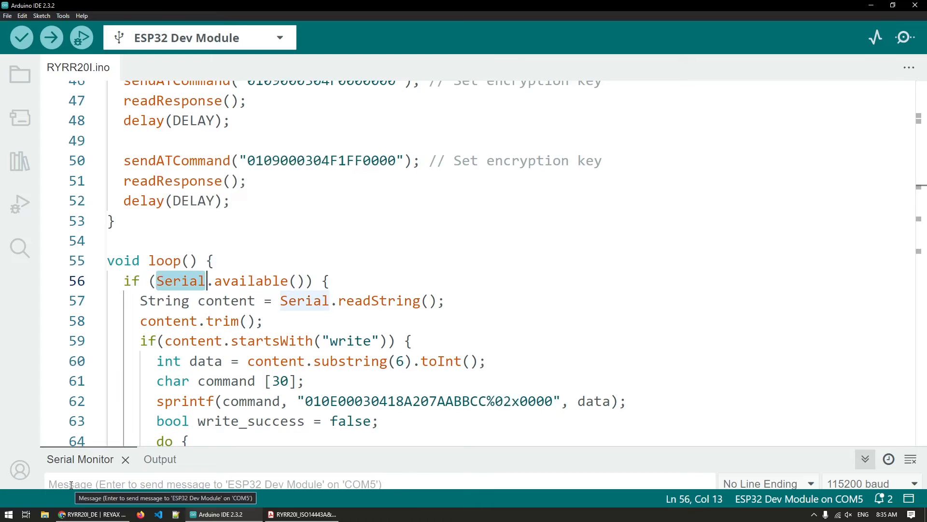
mouse_move(358, 248)
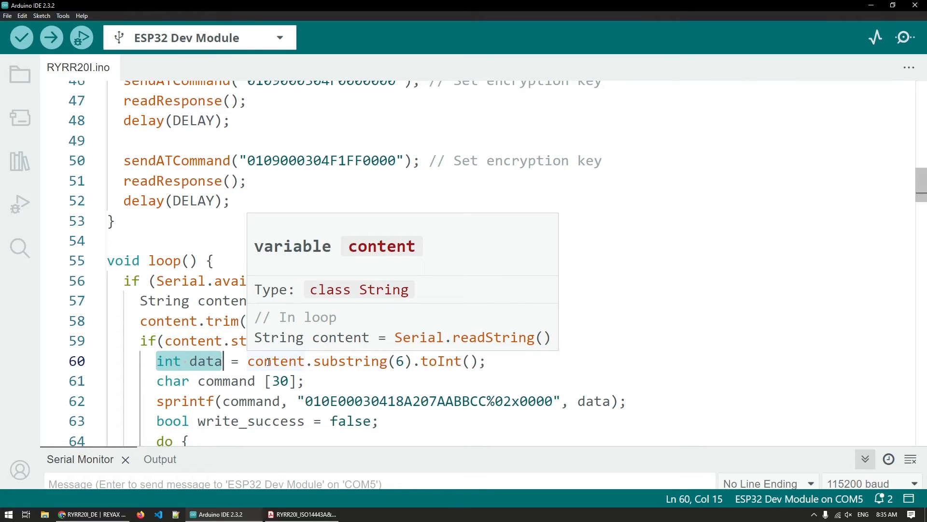
mouse_move(187, 72)
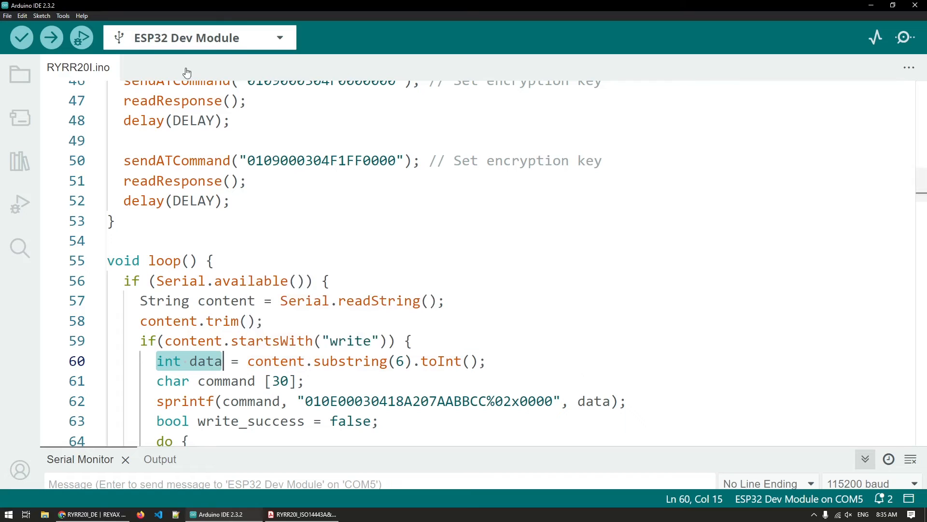
scroll(down, 3)
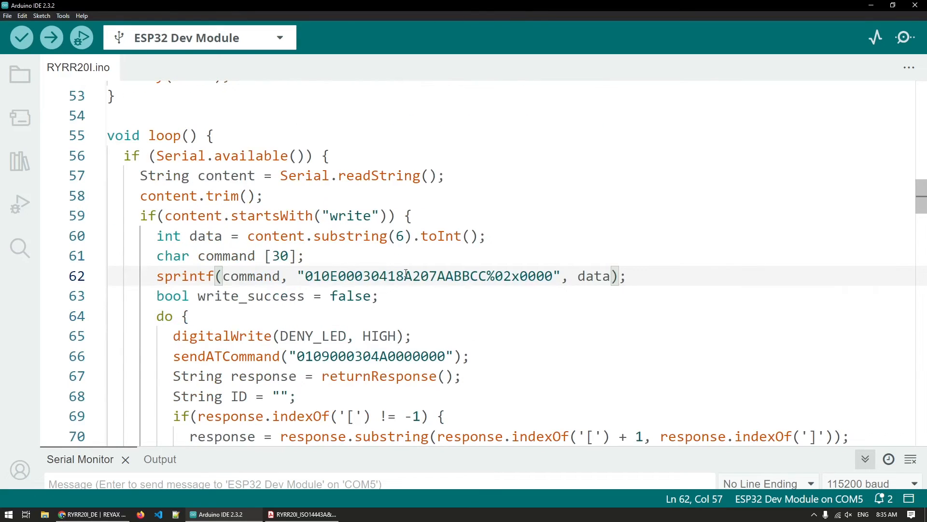
double_click(251, 276)
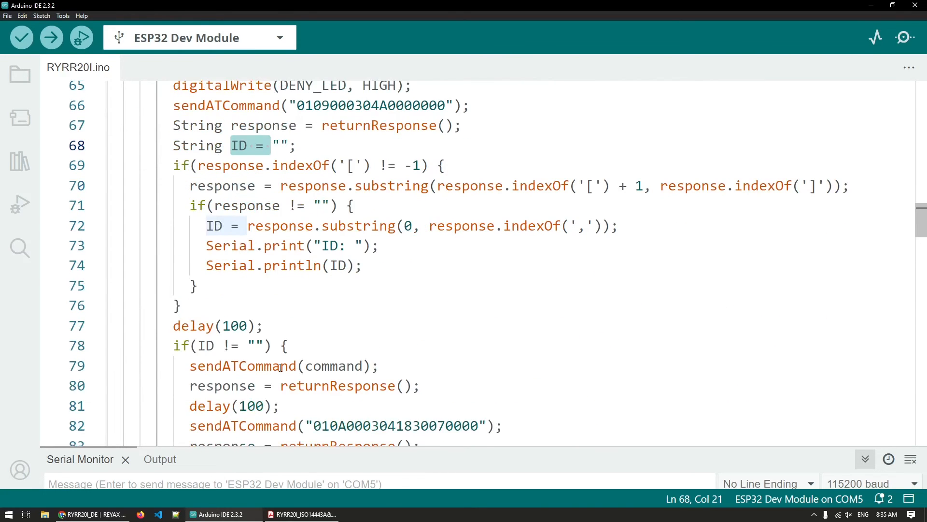
scroll(down, 3)
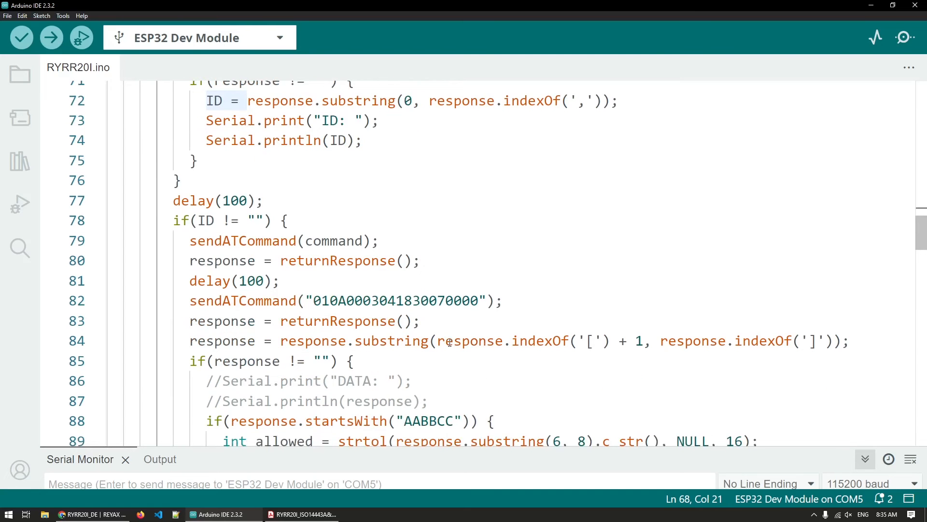
scroll(down, 3)
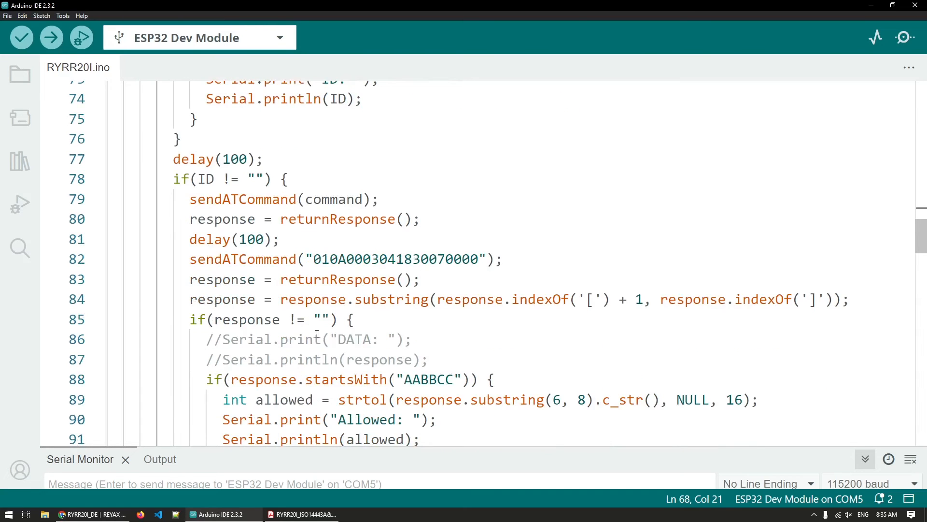